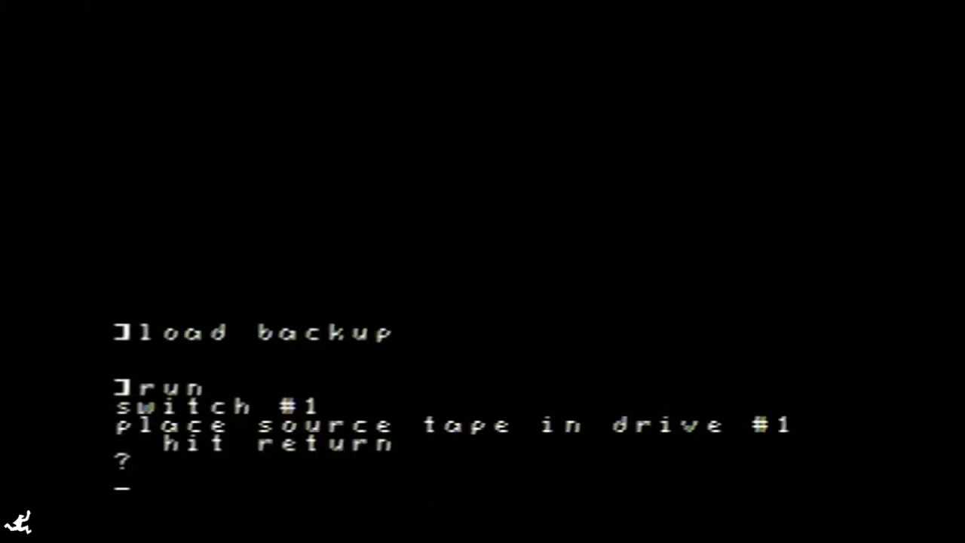
Confirm the source and destination tapes through to the end, then catalog FIRST DIR showing backup and 224 blocks free.
key(return)
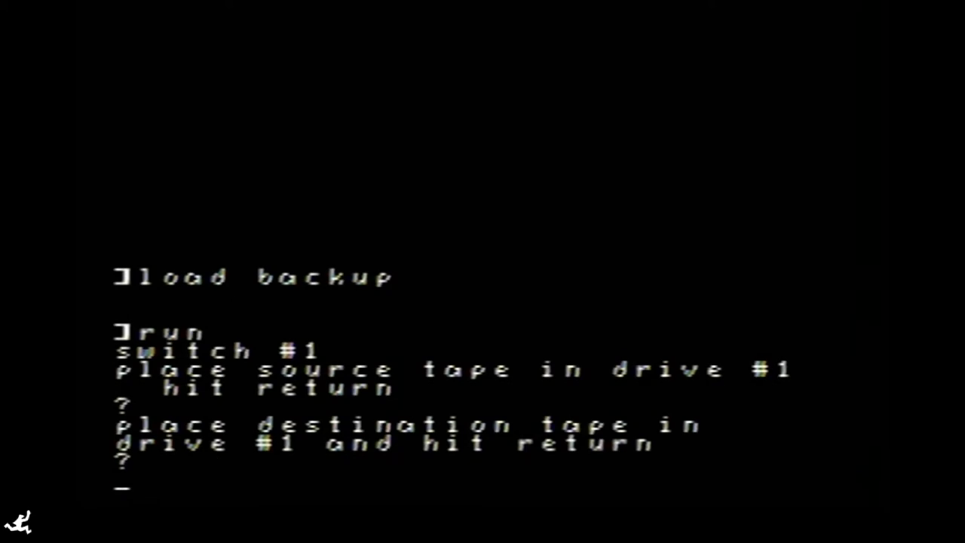
key(return)
text(catalog)
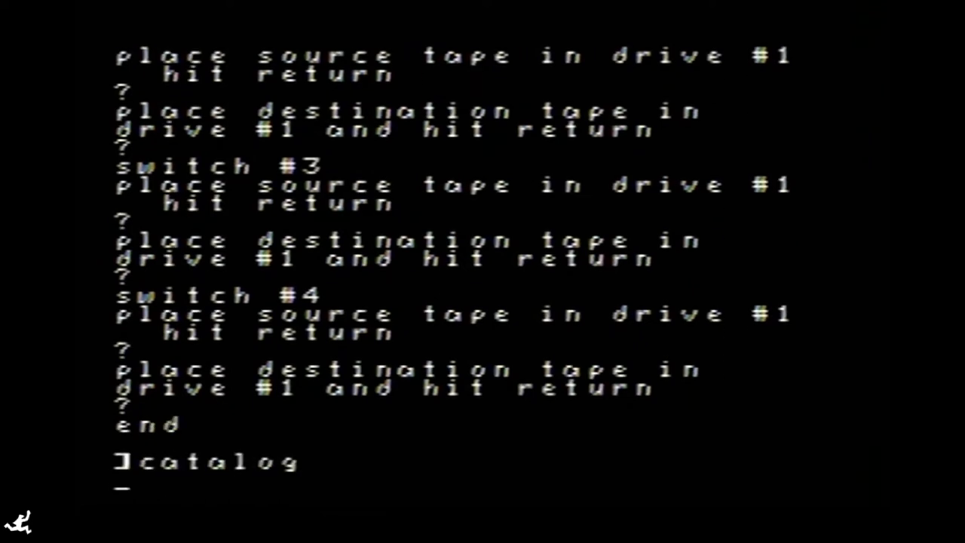
key(Return)
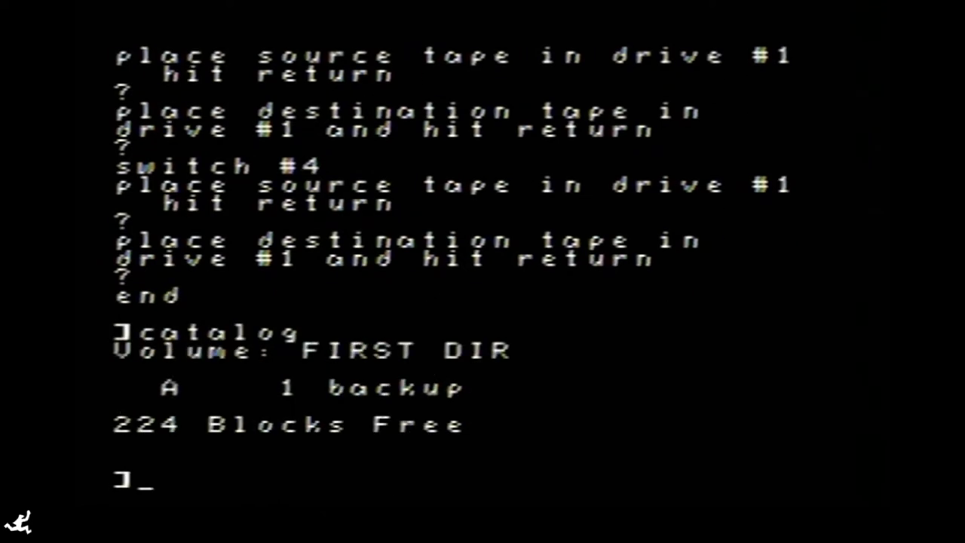